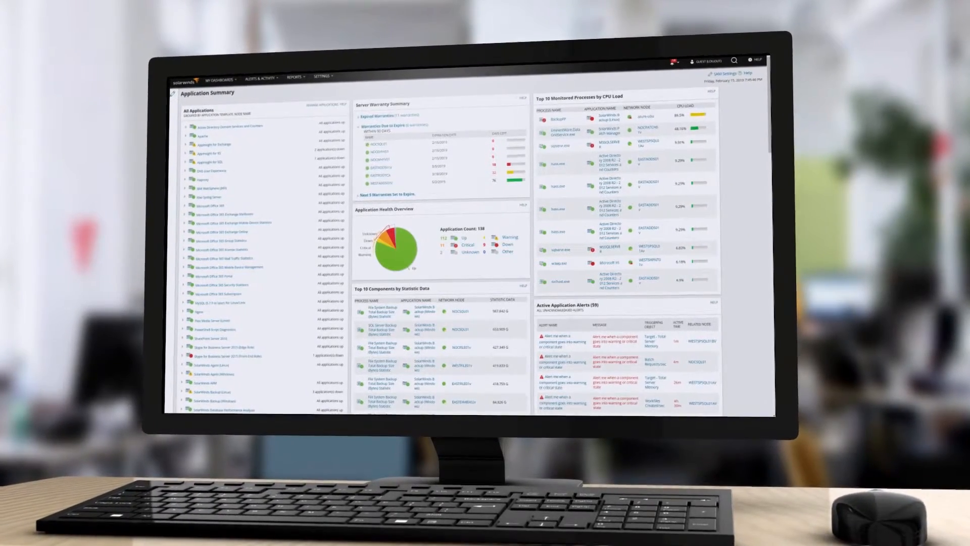
# Open the SAM Summary applications dashboard from the My Dashboards list
pyautogui.click(218, 78)
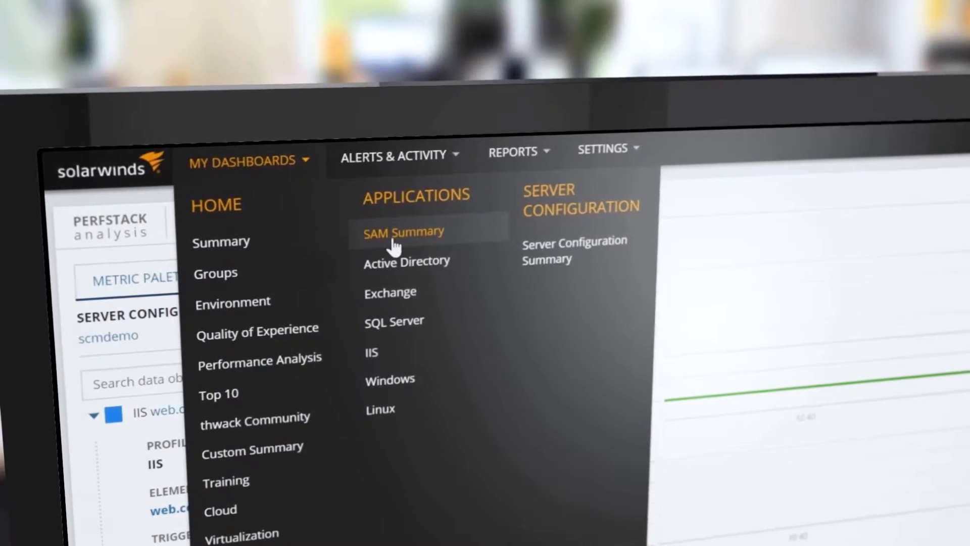
pyautogui.click(404, 232)
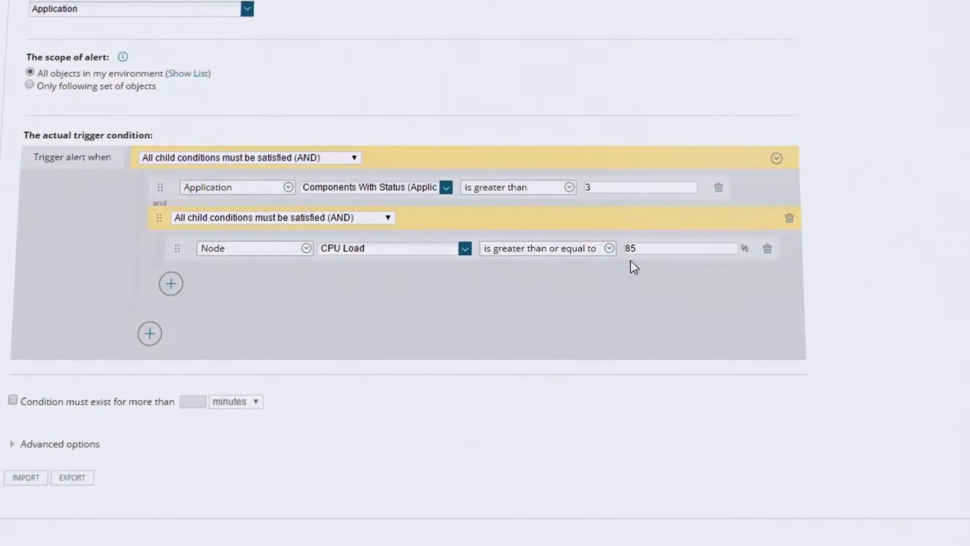
# Set the nested Node CPU Load 'is greater than or equal to' threshold to 95
pyautogui.write('95')
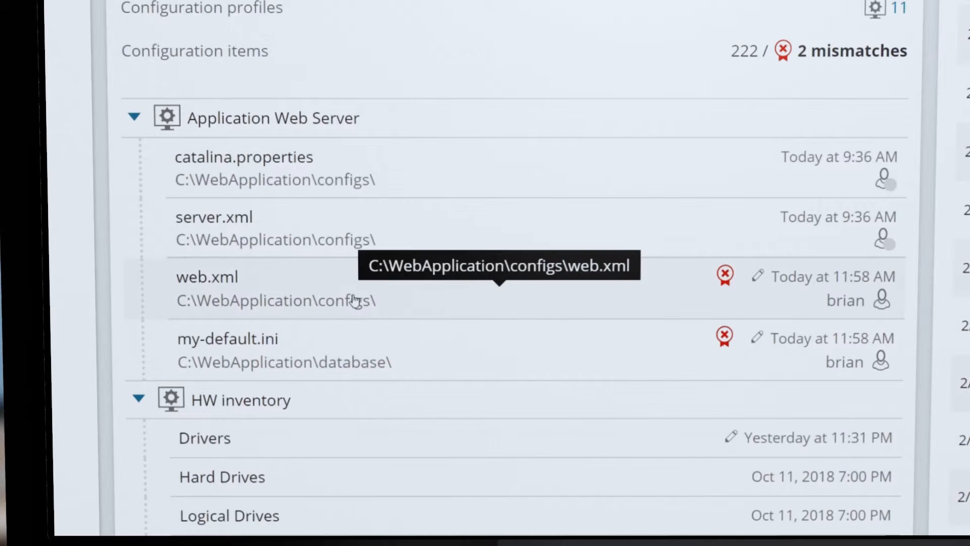
# Open web.xml under Application Web Server to view its changes against the baseline
pyautogui.click(207, 277)
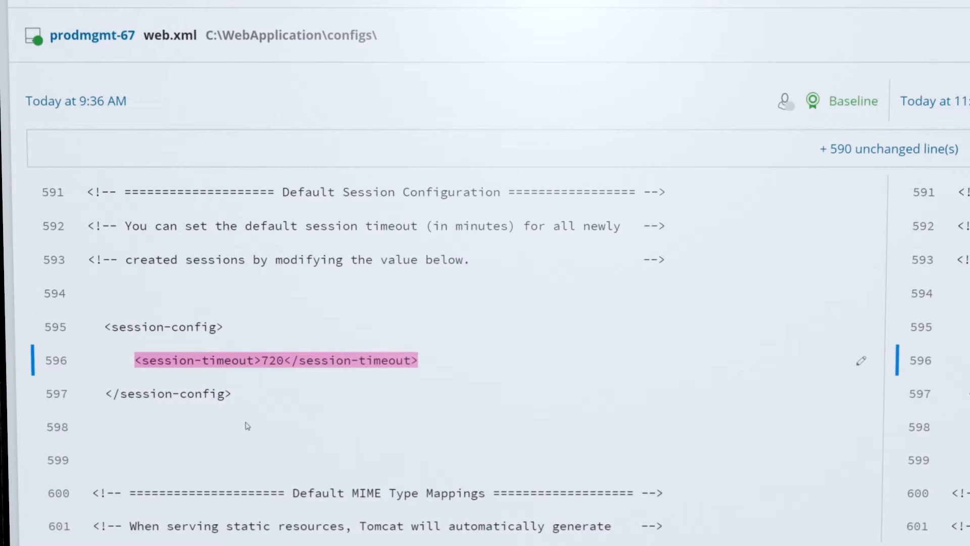